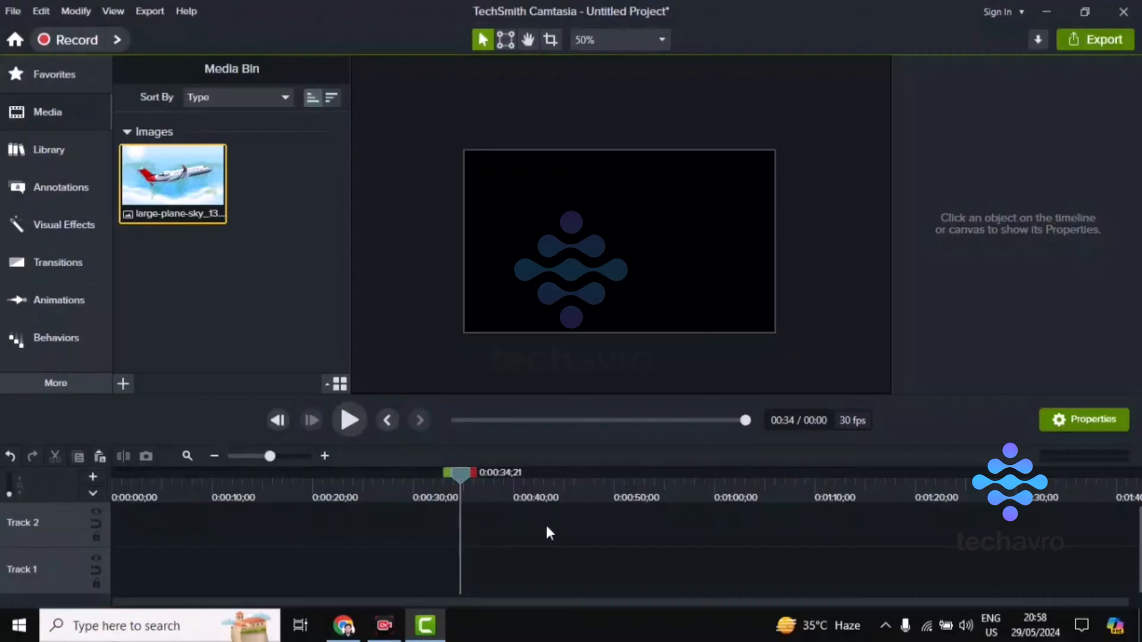
mouse_move(221, 254)
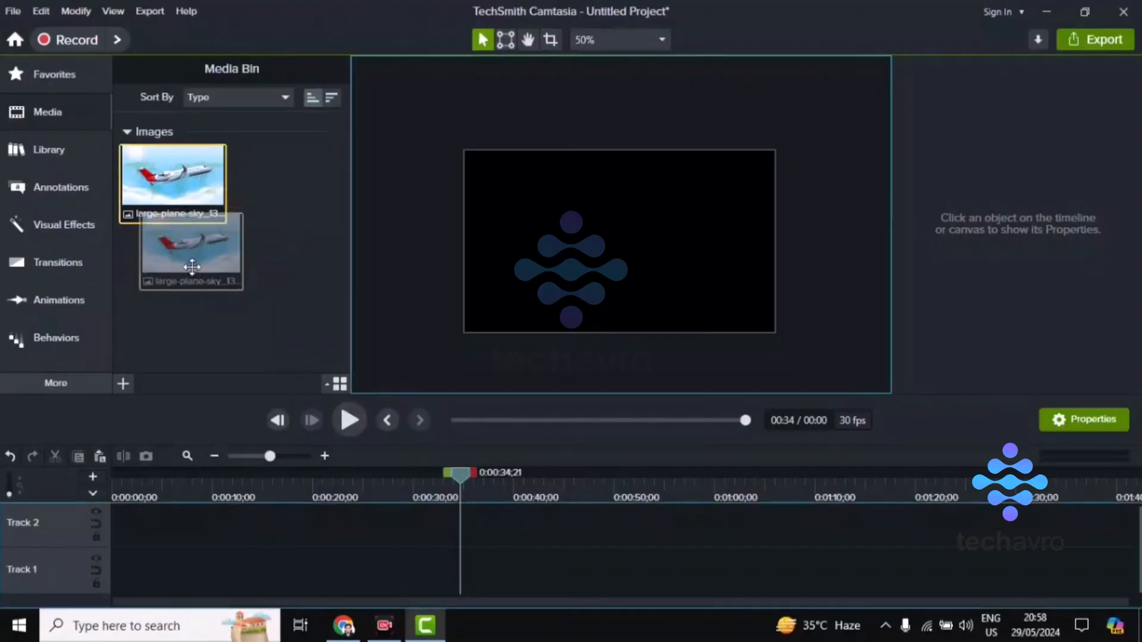
- Place the large-plane-sky image from the Media Bin onto Track 1 at the timeline start
left_click_drag(192, 247, 138, 570)
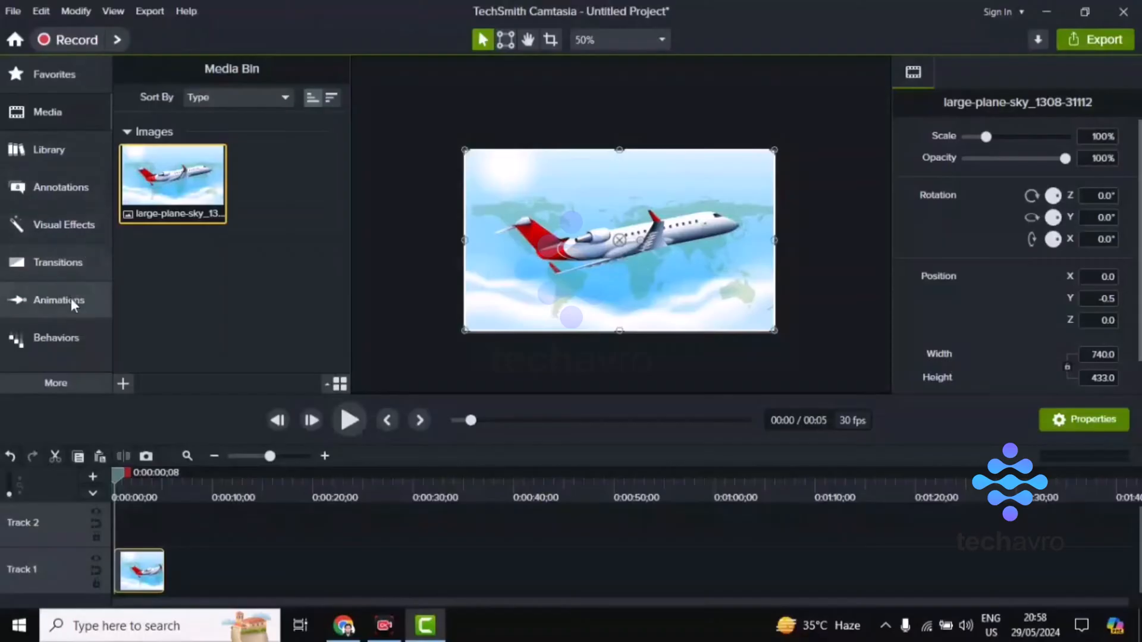
- Apply the Custom animation preset to the airplane clip, extending it to about eight seconds
left_click(60, 300)
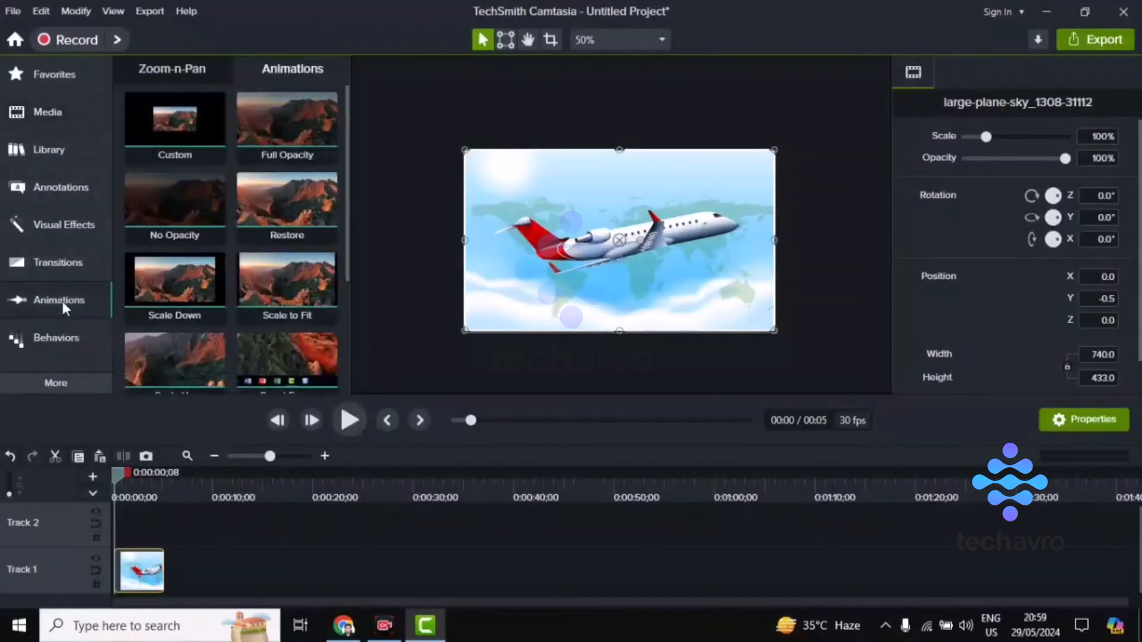
left_click(174, 119)
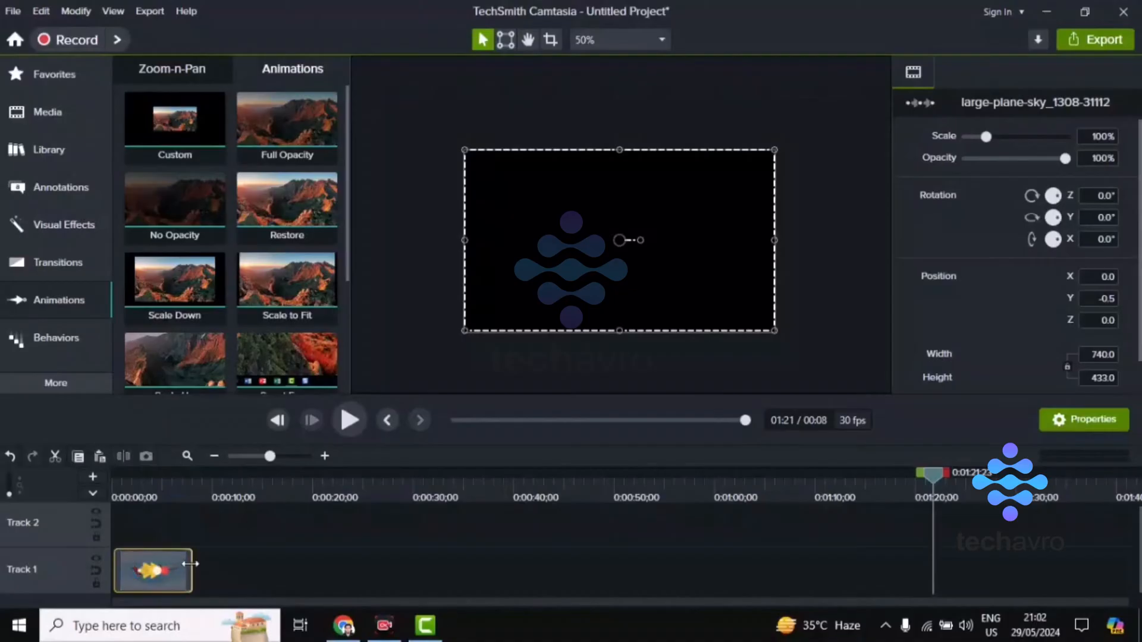
- Extend the airplane clip to 44 seconds with the animation stretched to about 25 seconds
left_click_drag(191, 571, 561, 576)
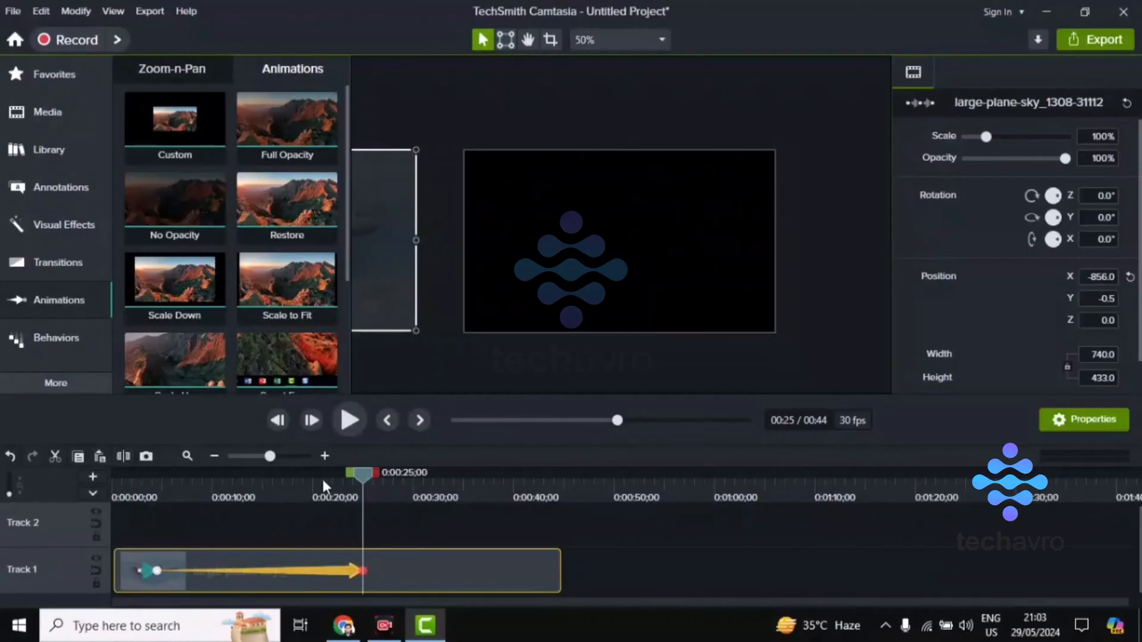
left_click(188, 472)
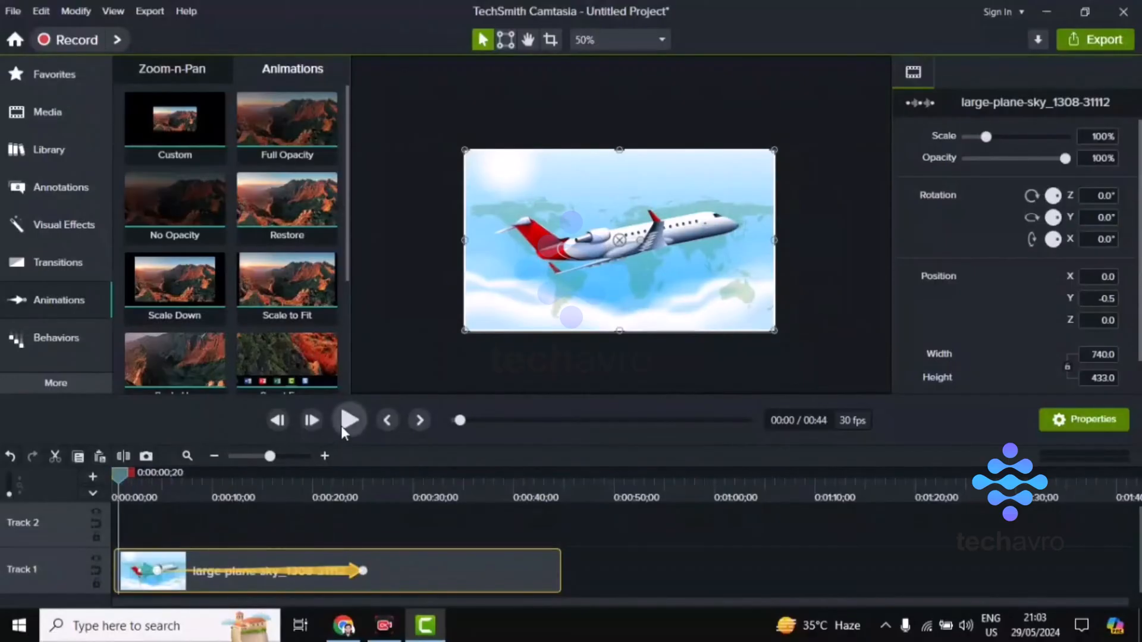
- Start playback from the beginning to preview the plane sliding off the canvas
left_click(349, 420)
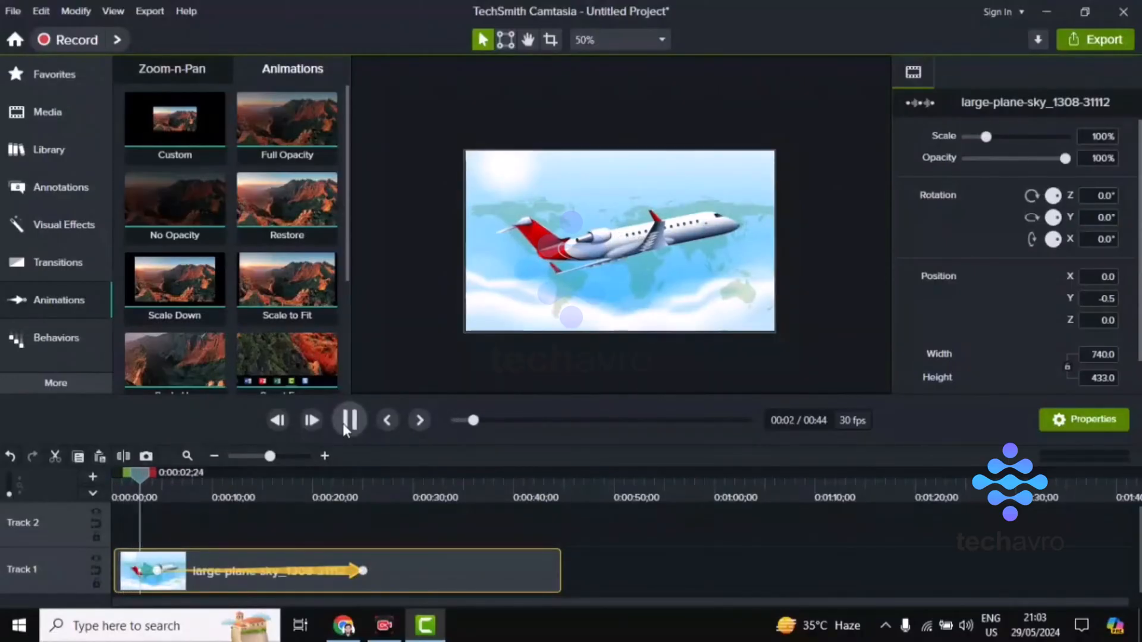